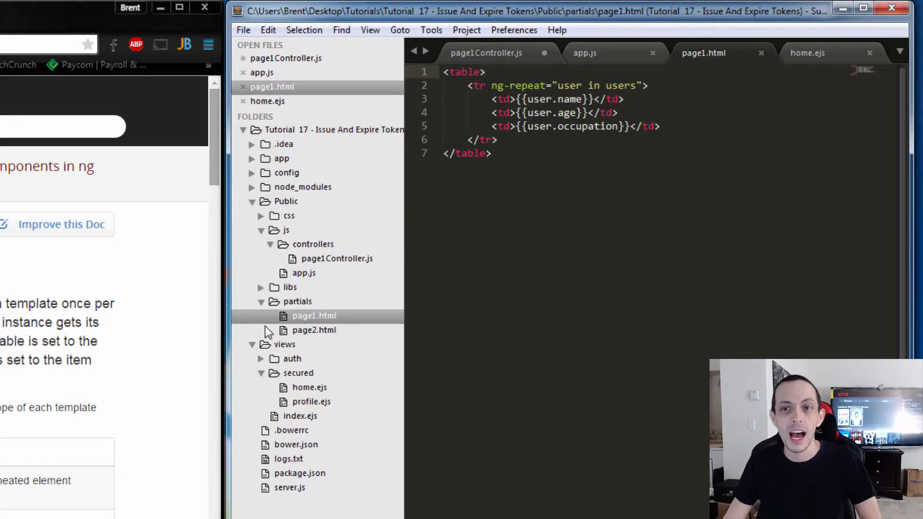
mouse_move(444, 201)
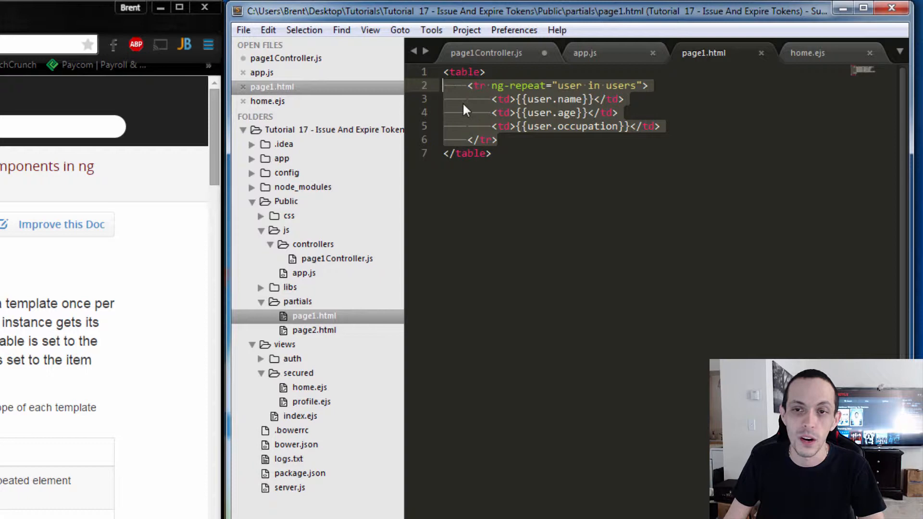
mouse_move(520, 141)
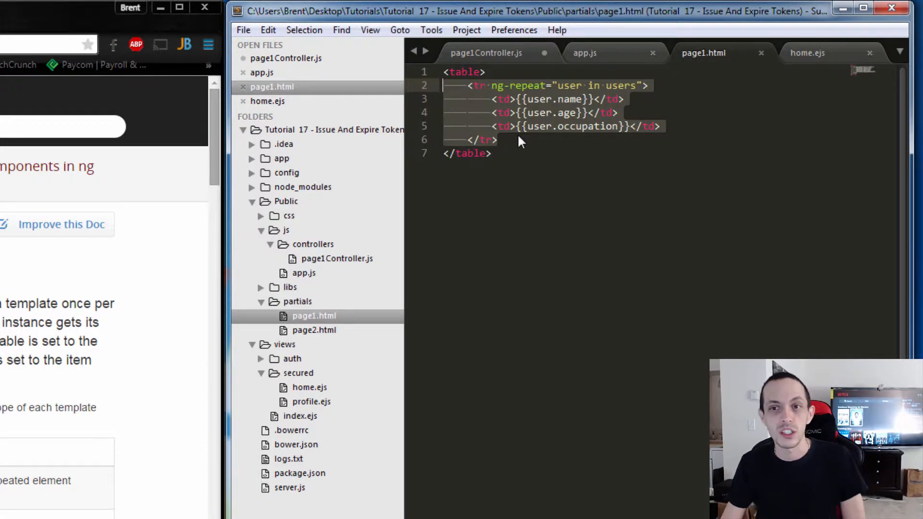
mouse_move(549, 103)
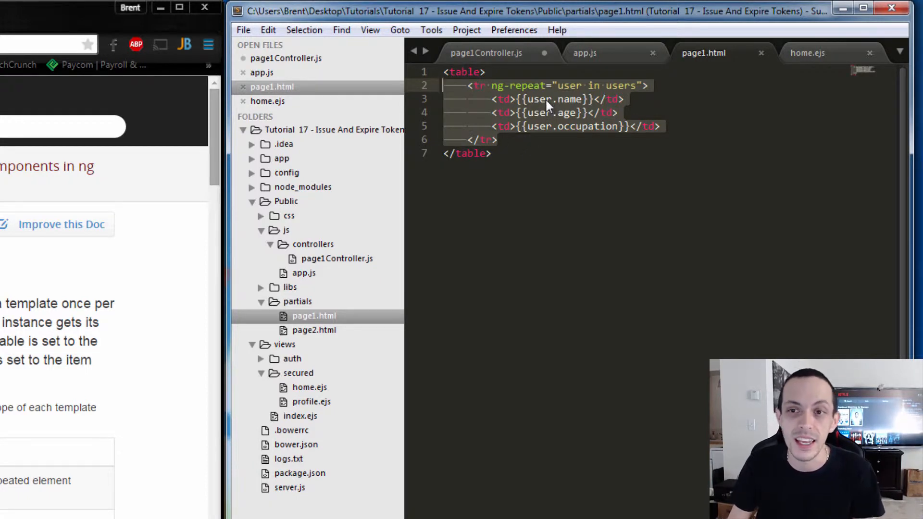
mouse_move(585, 138)
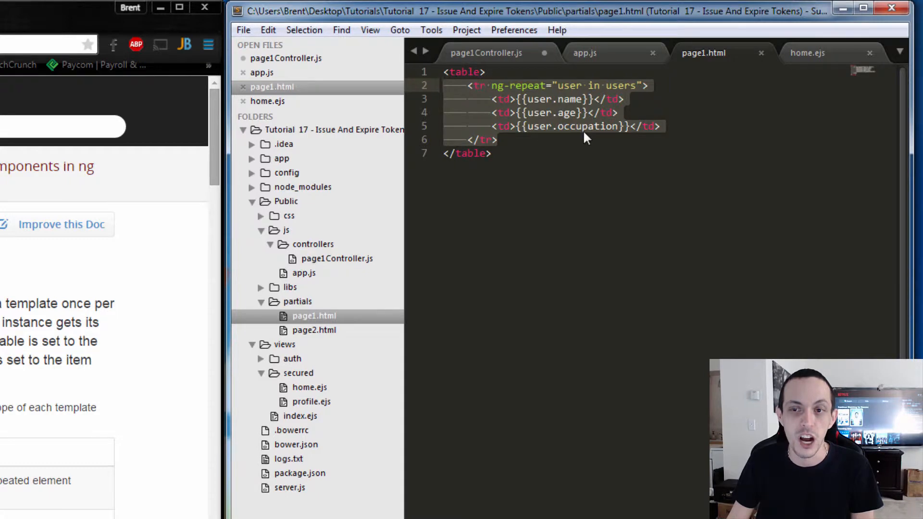
mouse_move(507, 94)
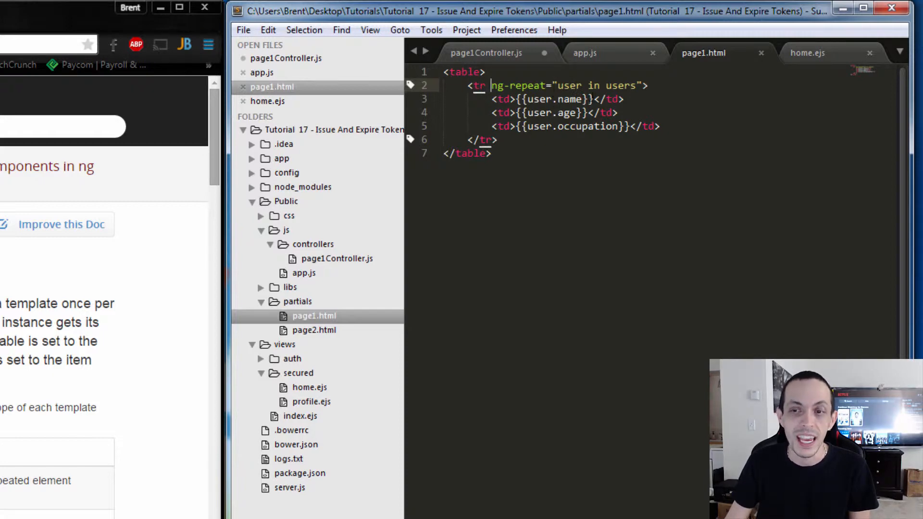
- Review the users data in page1Controller.js, then open app.js to view its page1/page2 routes
left_click(490, 52)
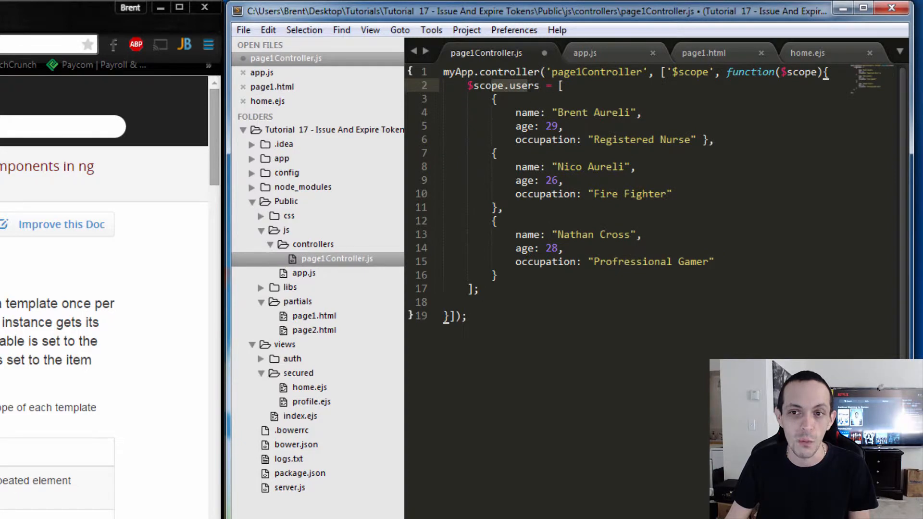
left_click(302, 273)
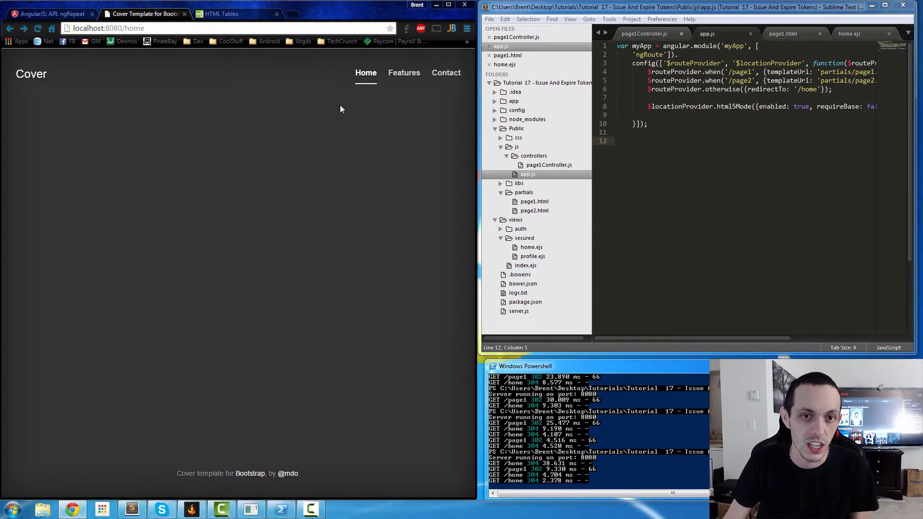
- Load /page1 in Chrome to see the unsorted users table, then open page1.html
left_click(403, 73)
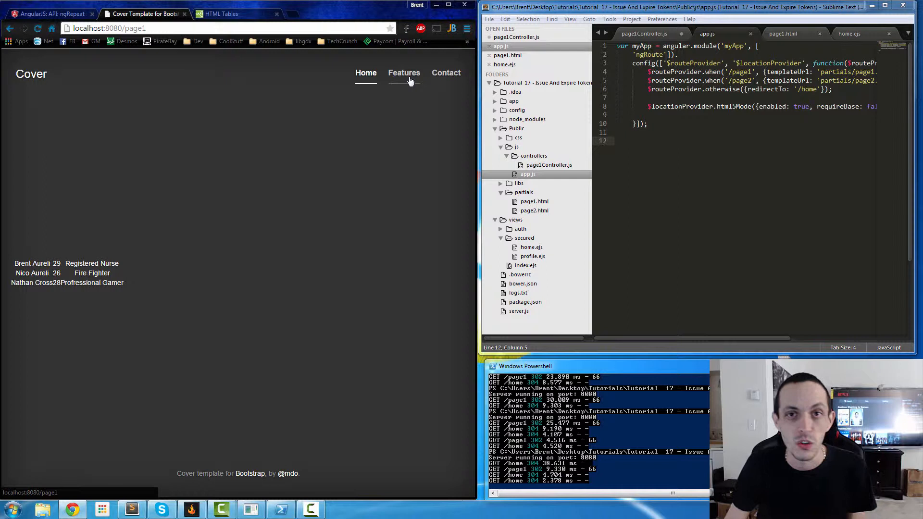
mouse_move(294, 261)
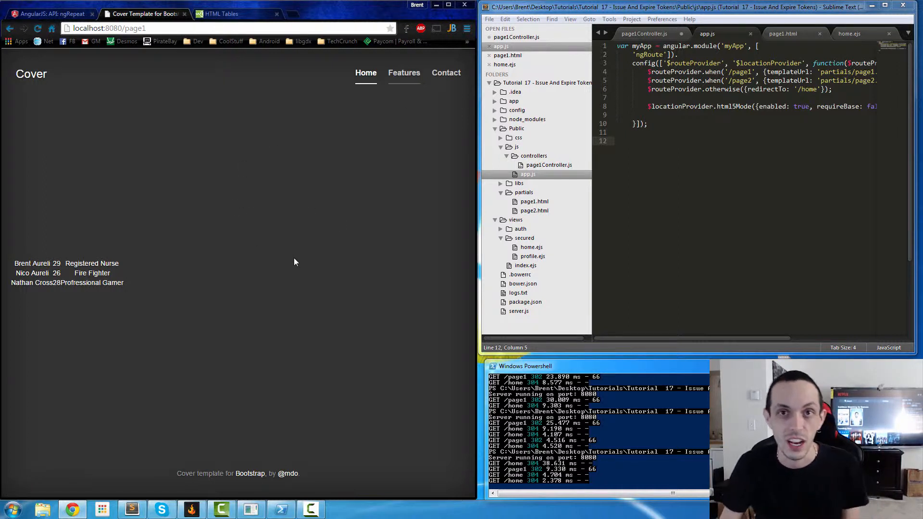
mouse_move(214, 237)
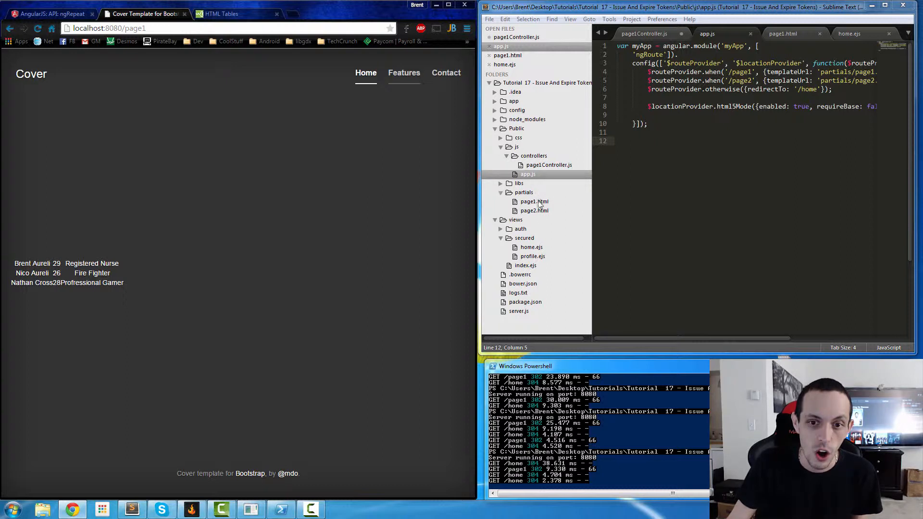
left_click(534, 202)
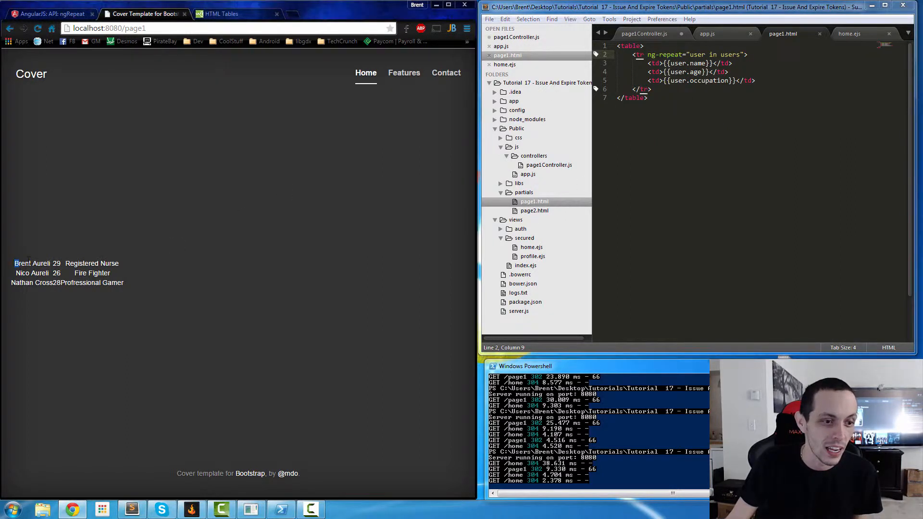
- Append | orderBy: 'age' to the ng-repeat expression on line 2 of page1.html
double_click(42, 263)
type(" | ")
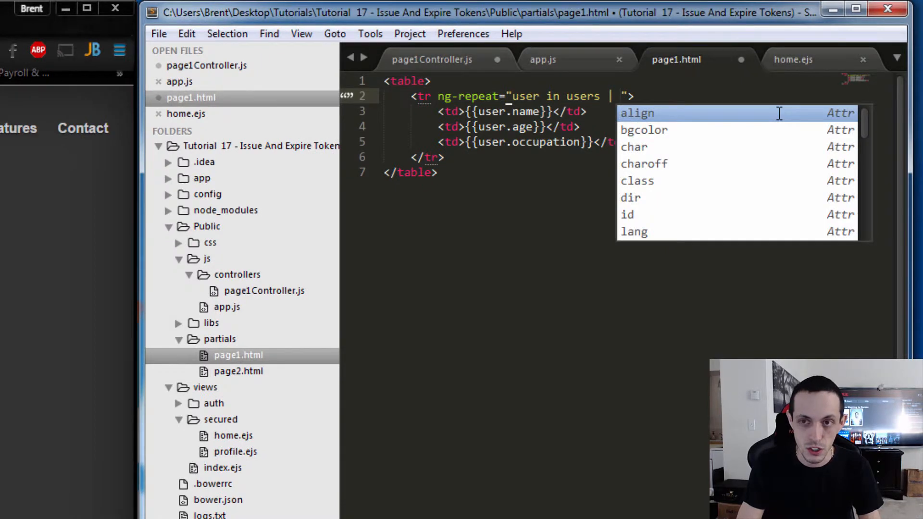
type("orderBy:se")
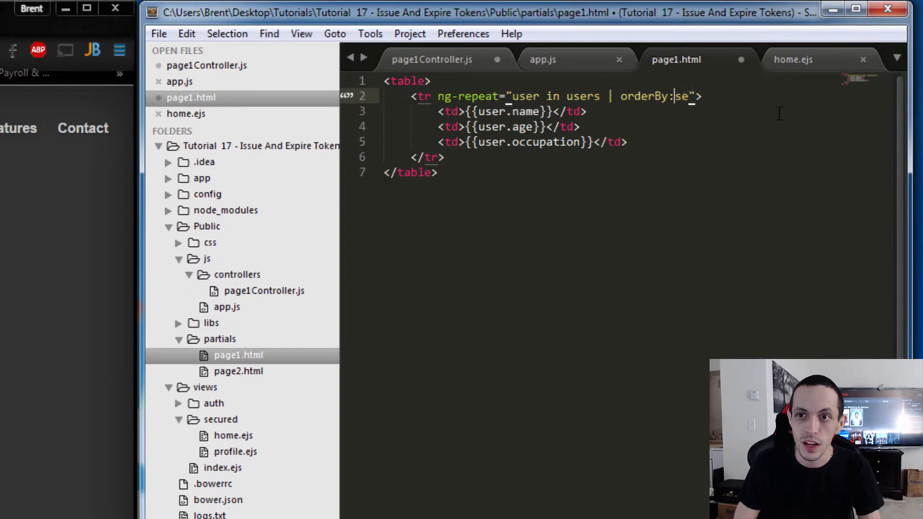
type("'")
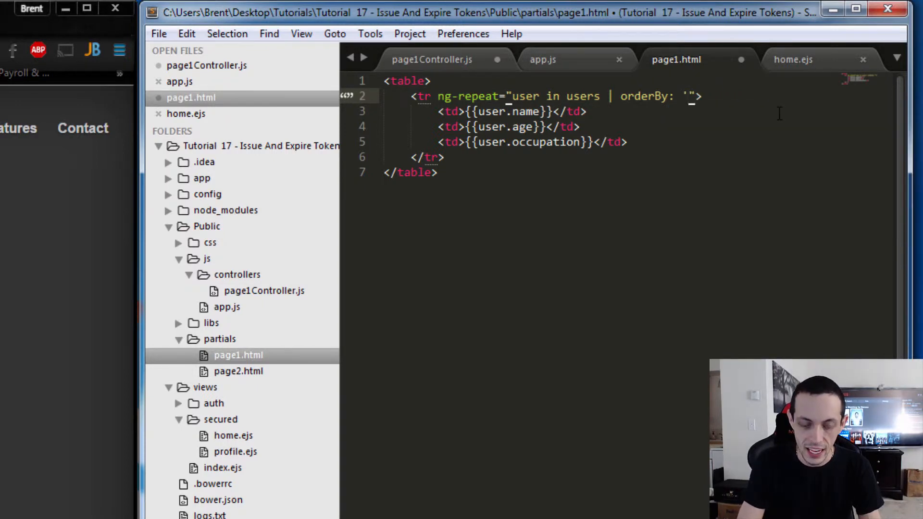
type("age")
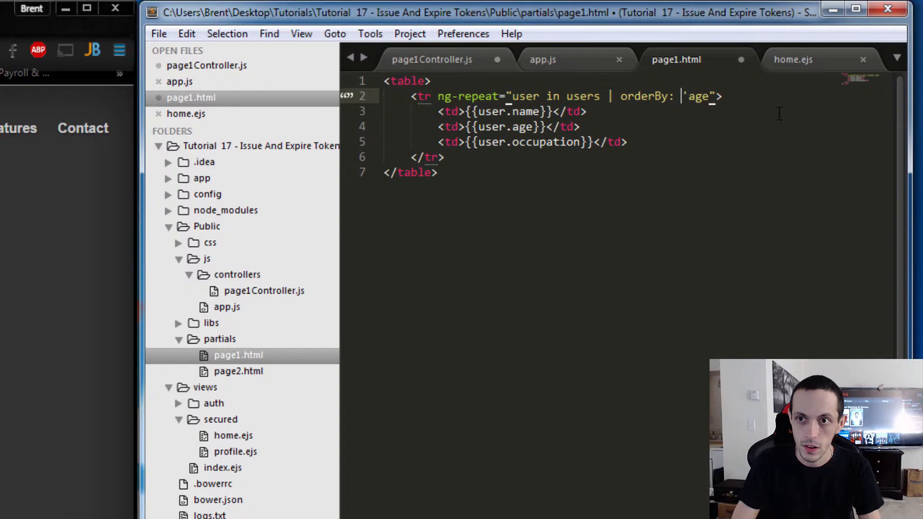